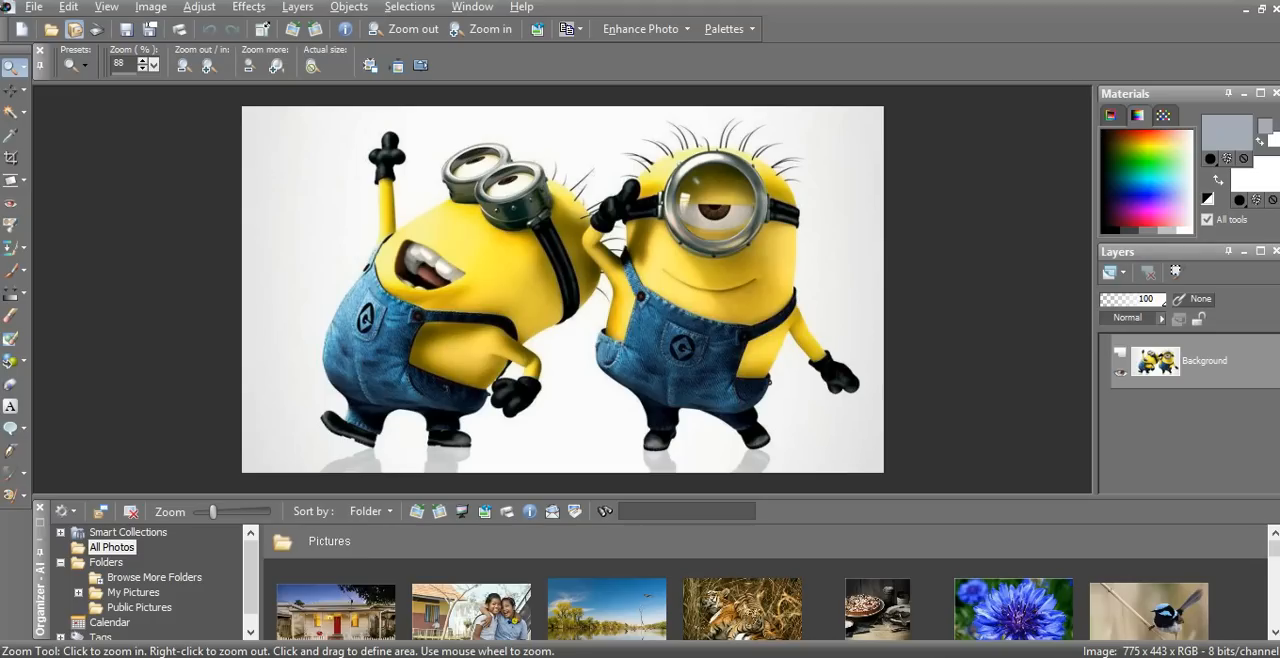
- Promote the minions photo's background to a full layer named Raster 1
click(296, 8)
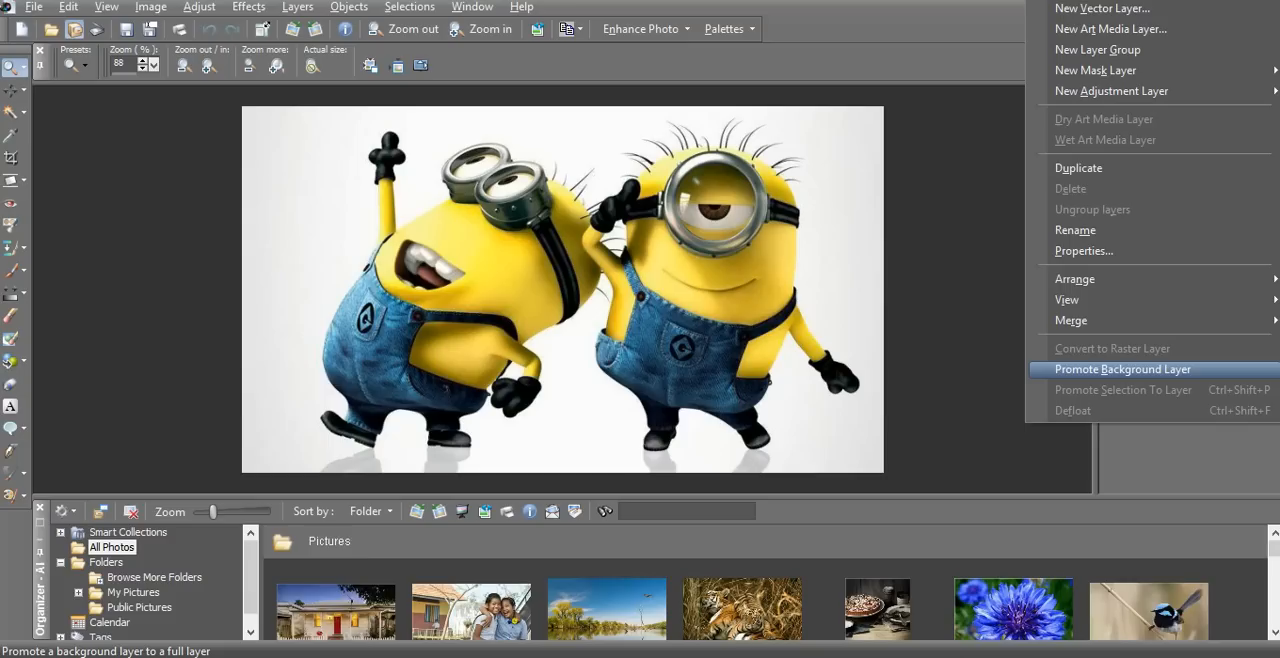
click(1122, 368)
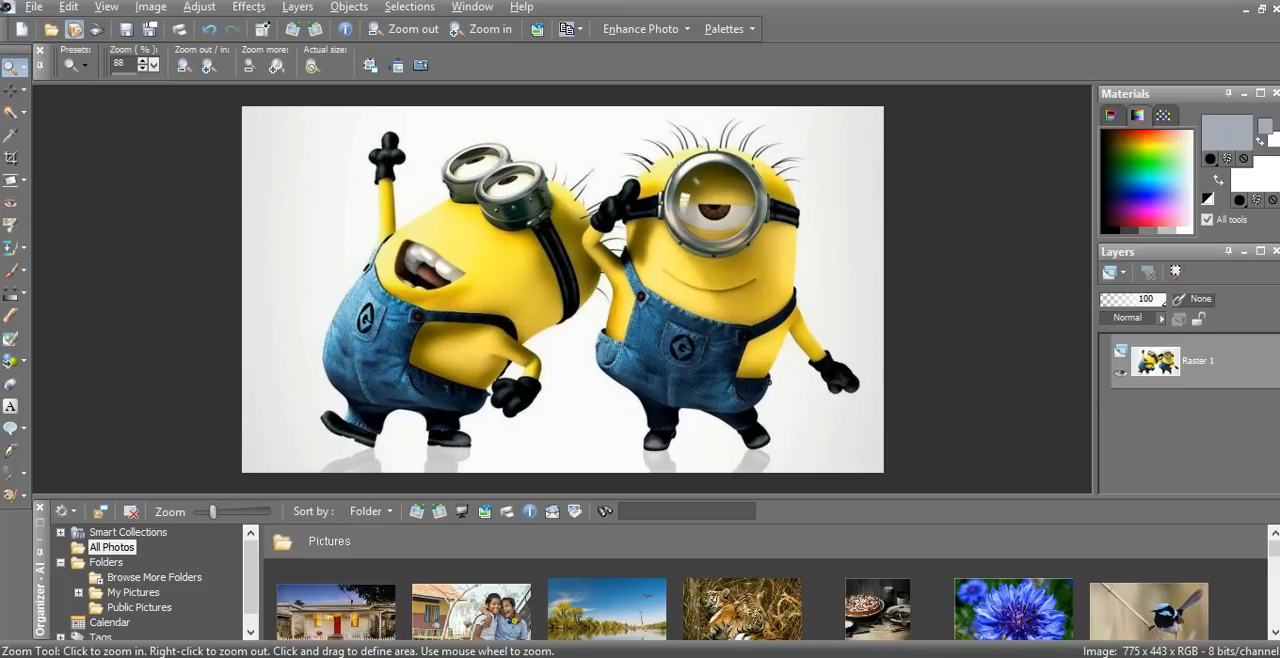
- Select the white background with the Magic Wand and delete it to transparency
click(14, 112)
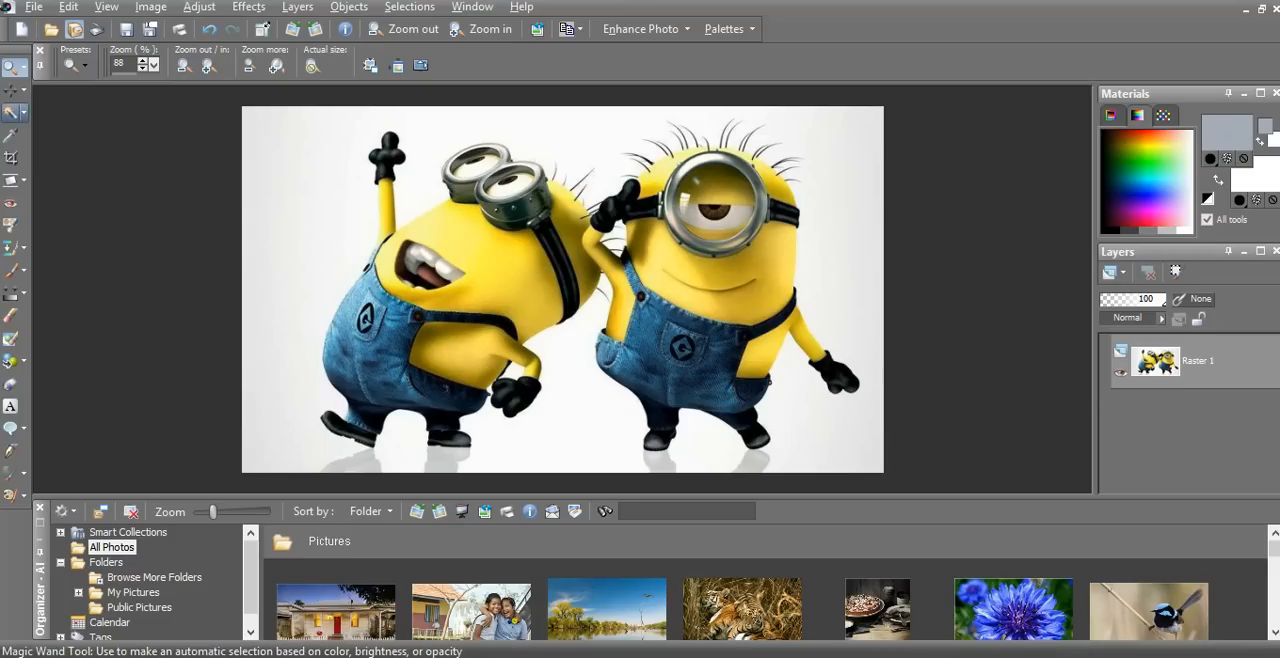
mouse_move(16, 112)
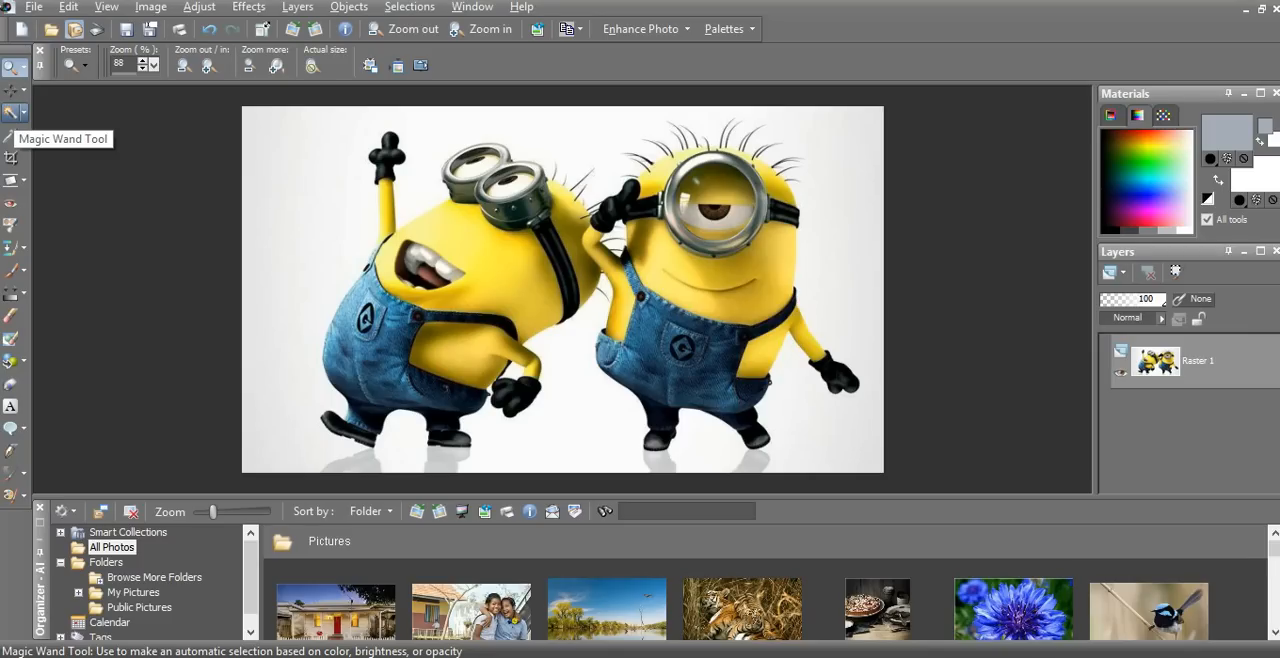
click(16, 112)
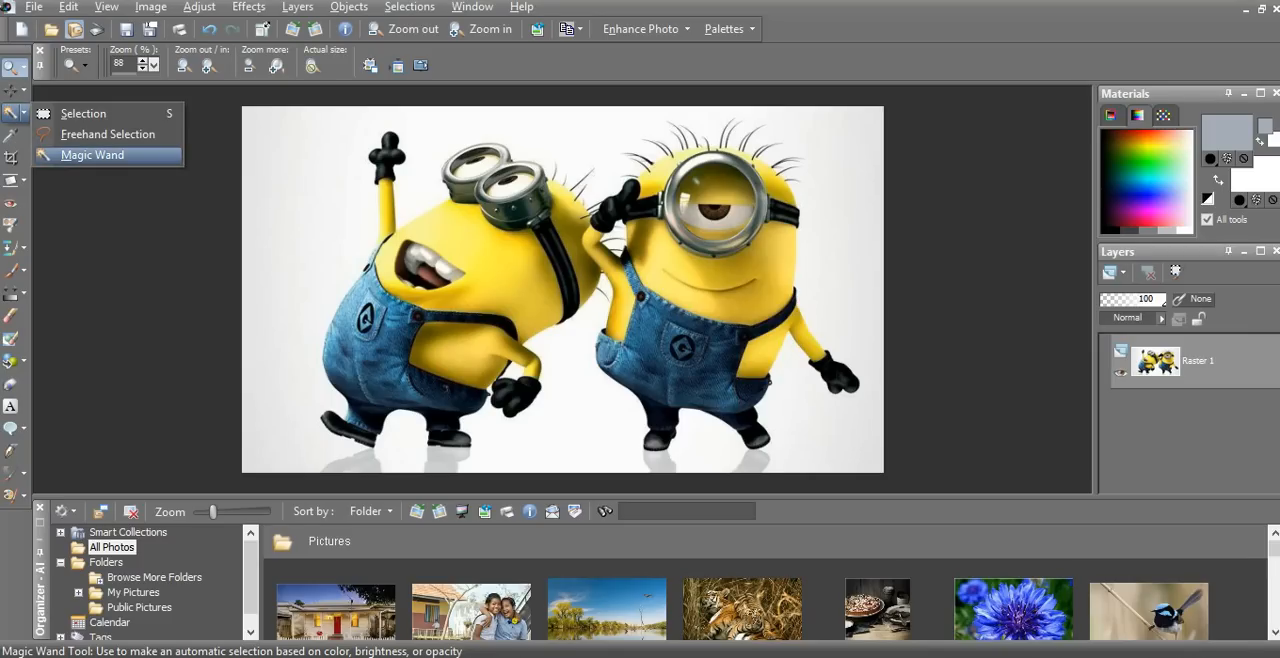
click(92, 154)
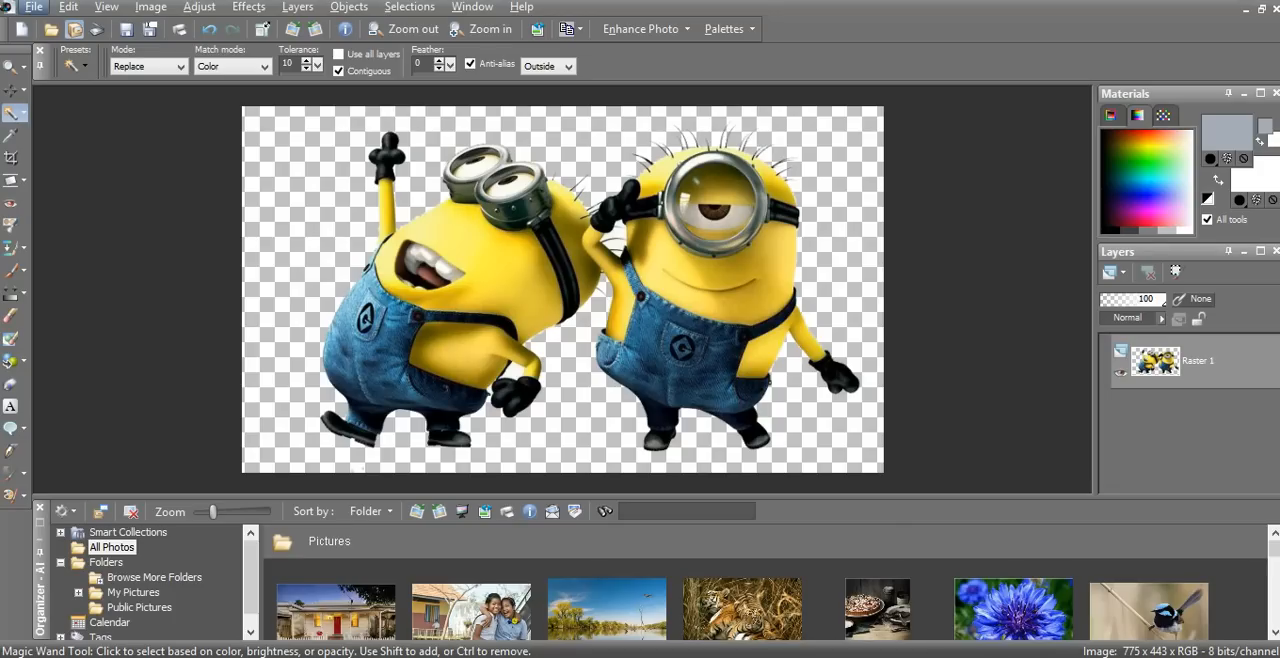
- Export the minions via PNG Optimizer with alpha-channel transparency and save the copy
click(34, 8)
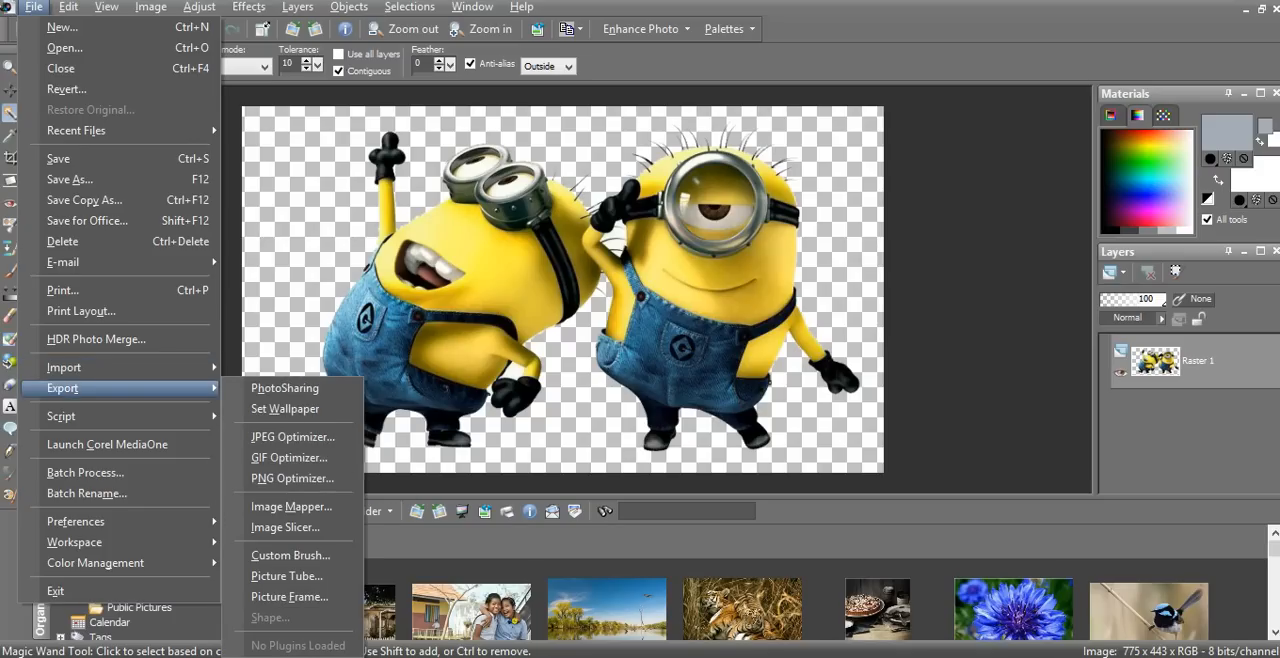
mouse_move(292, 478)
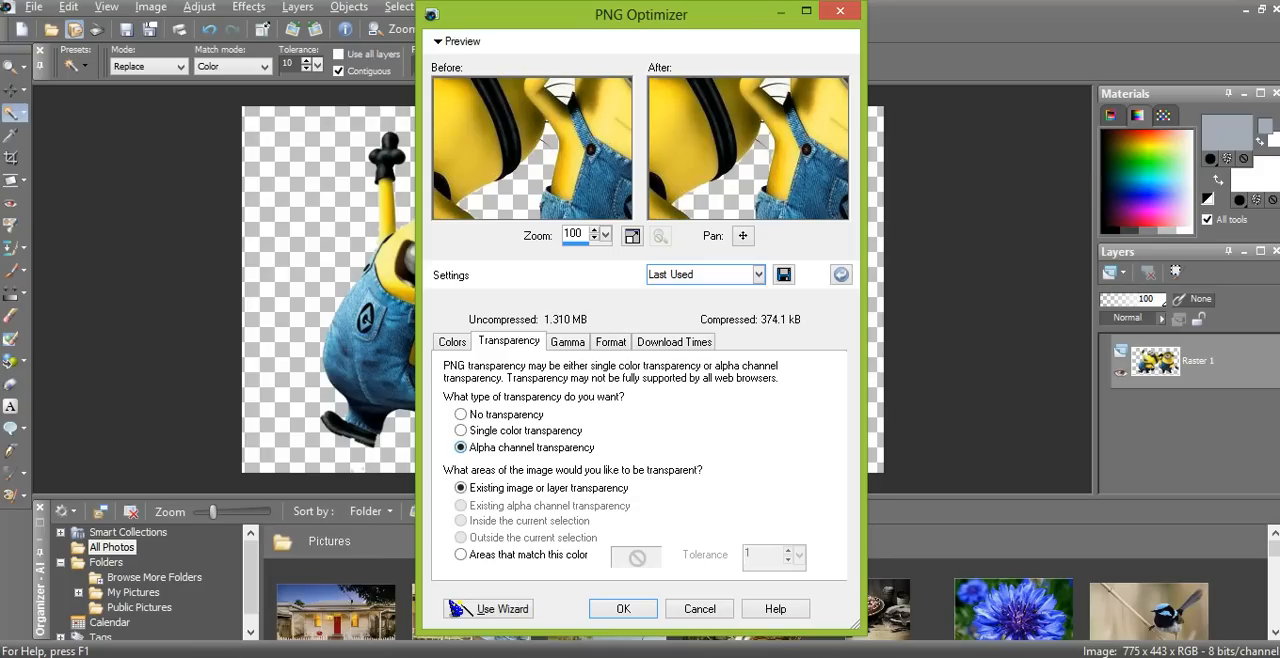
click(622, 608)
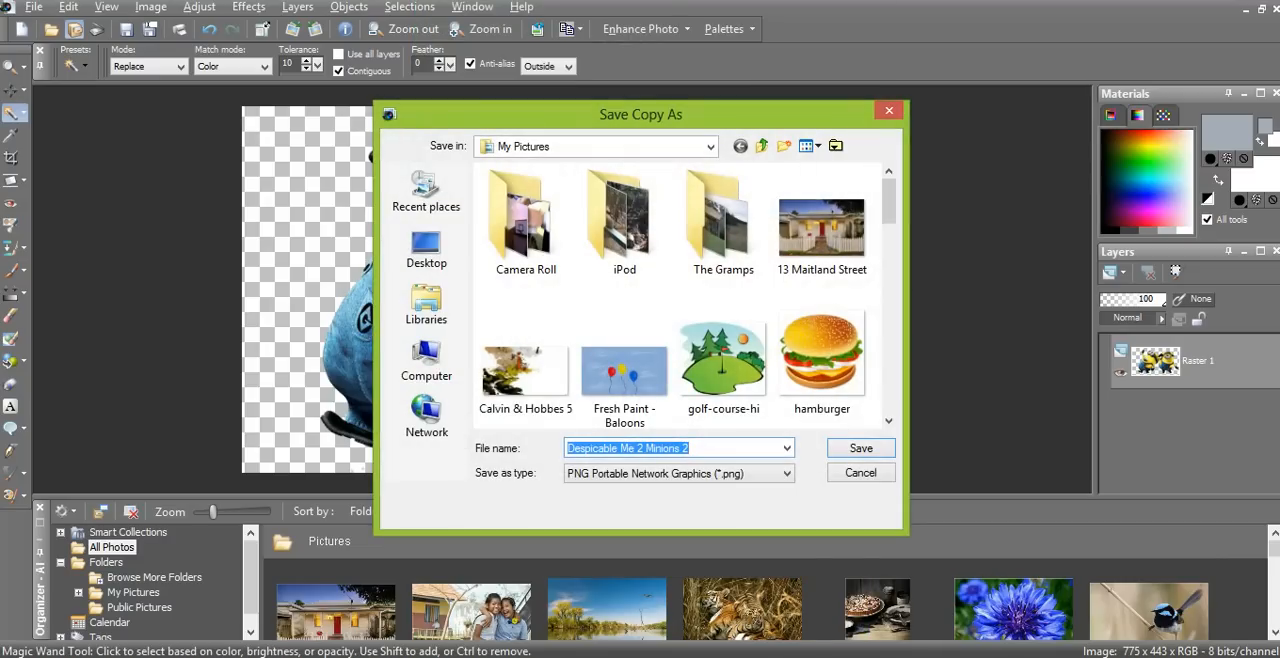
click(860, 448)
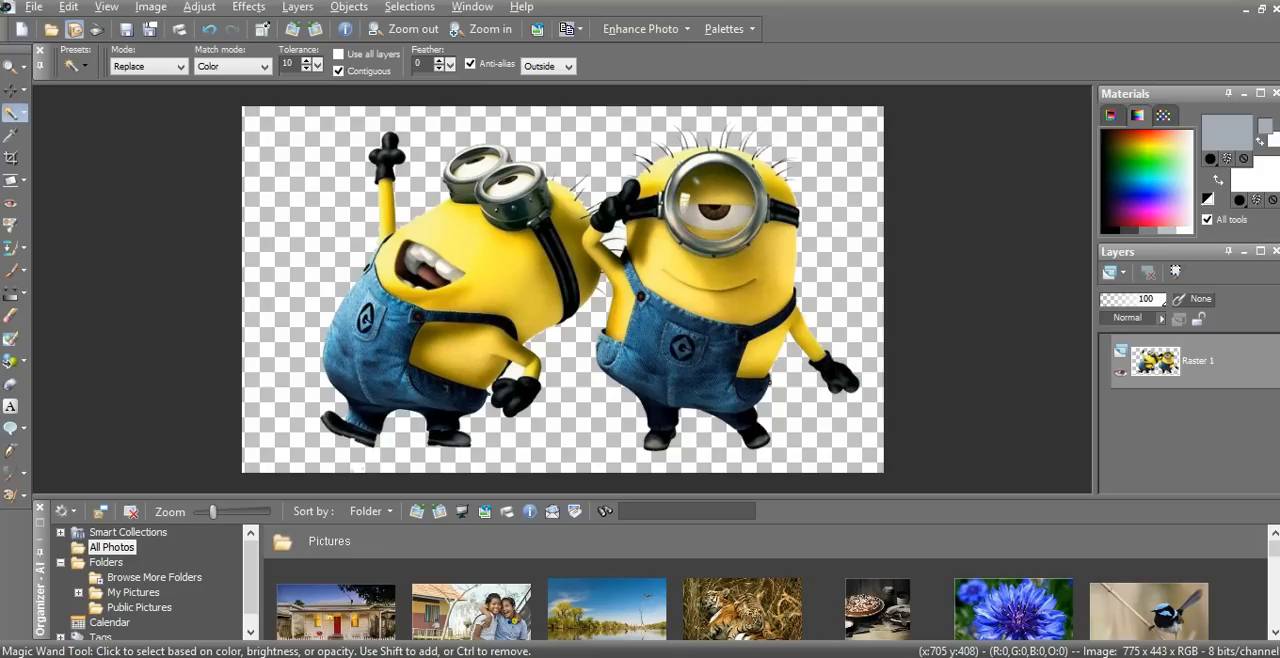
- Open the penguin photo and switch to the Eraser Tool
click(148, 66)
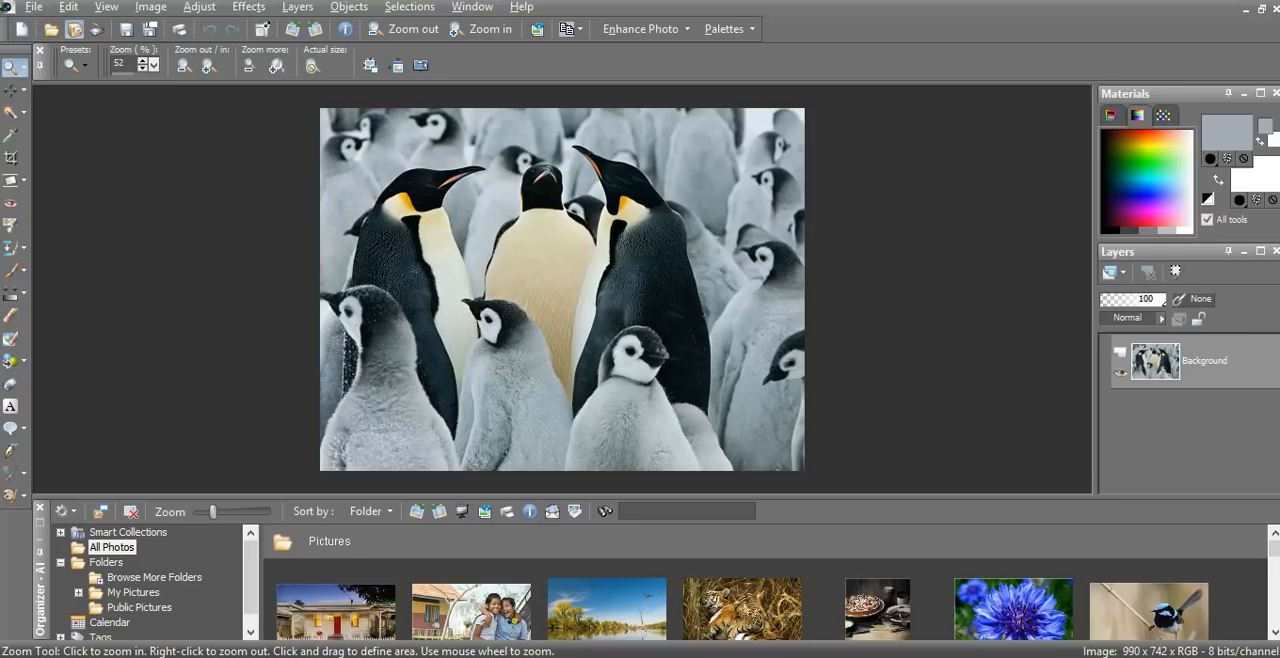
click(12, 316)
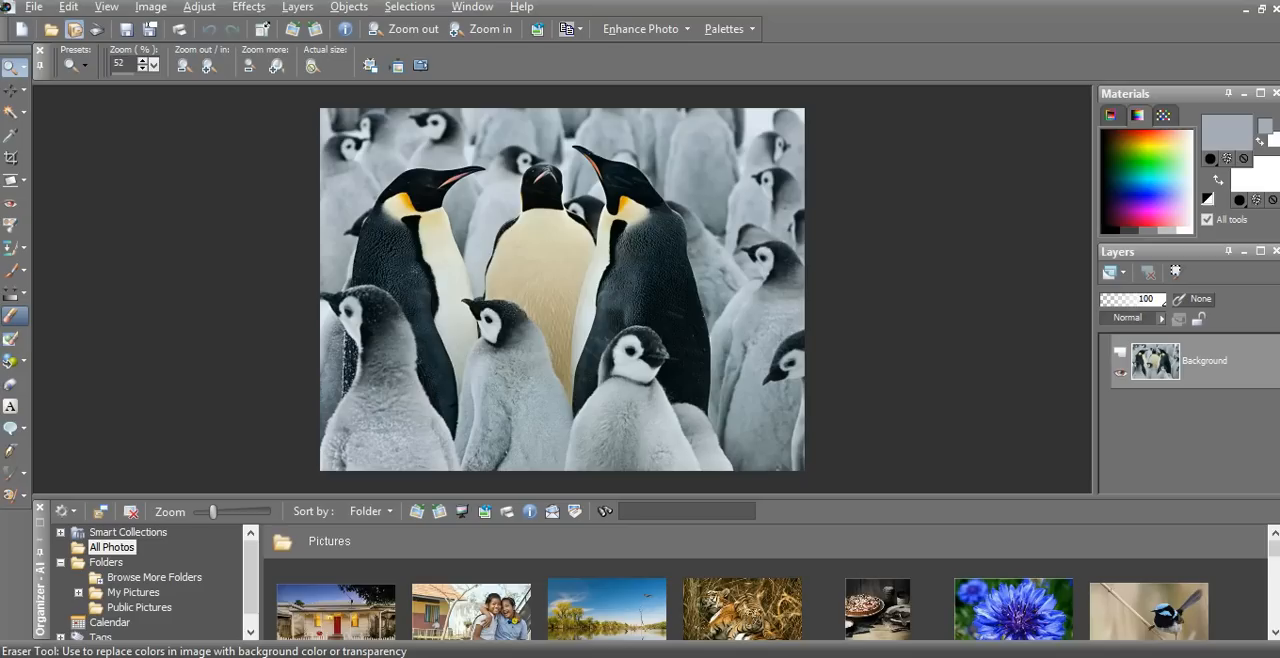
mouse_move(12, 340)
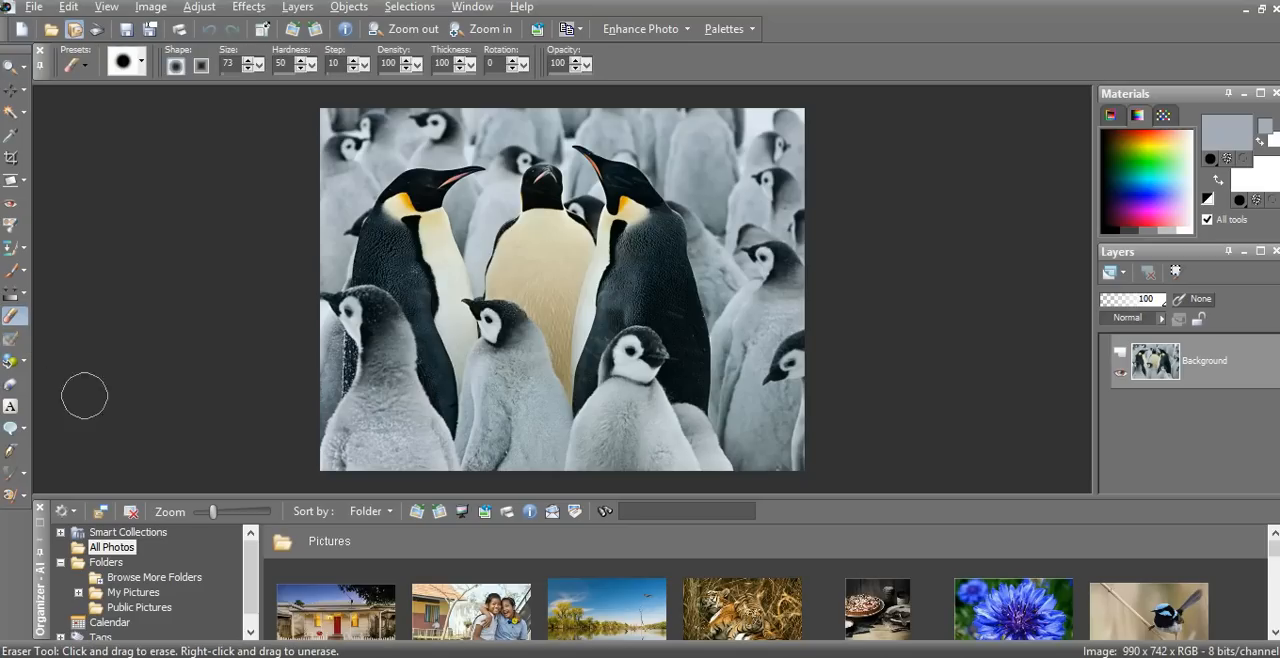
mouse_move(540, 264)
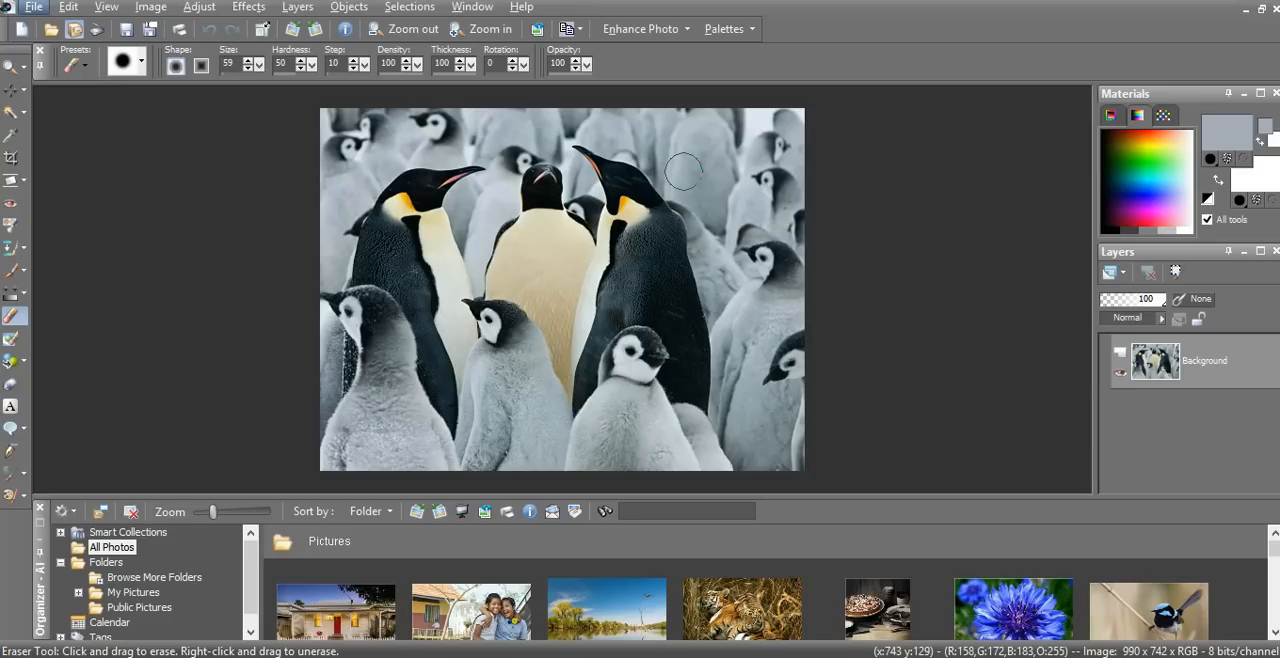
- Erase the background along the photo's right side beside the right penguin
drag(684, 170, 730, 200)
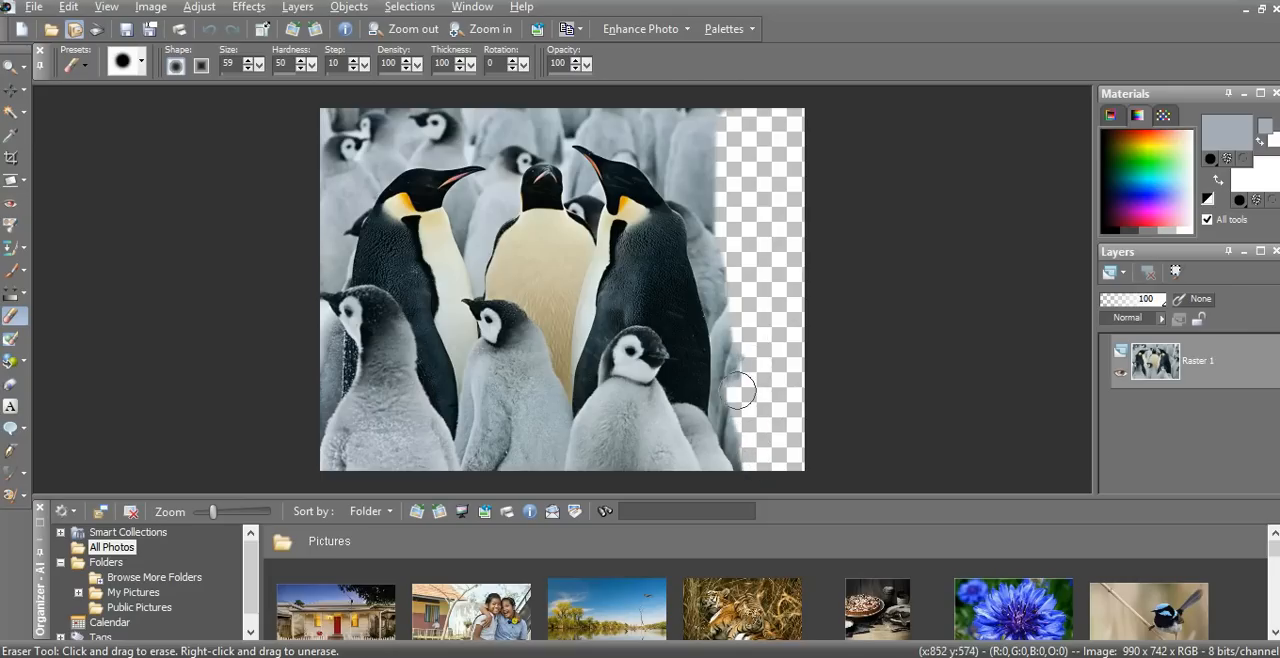
drag(736, 390, 710, 176)
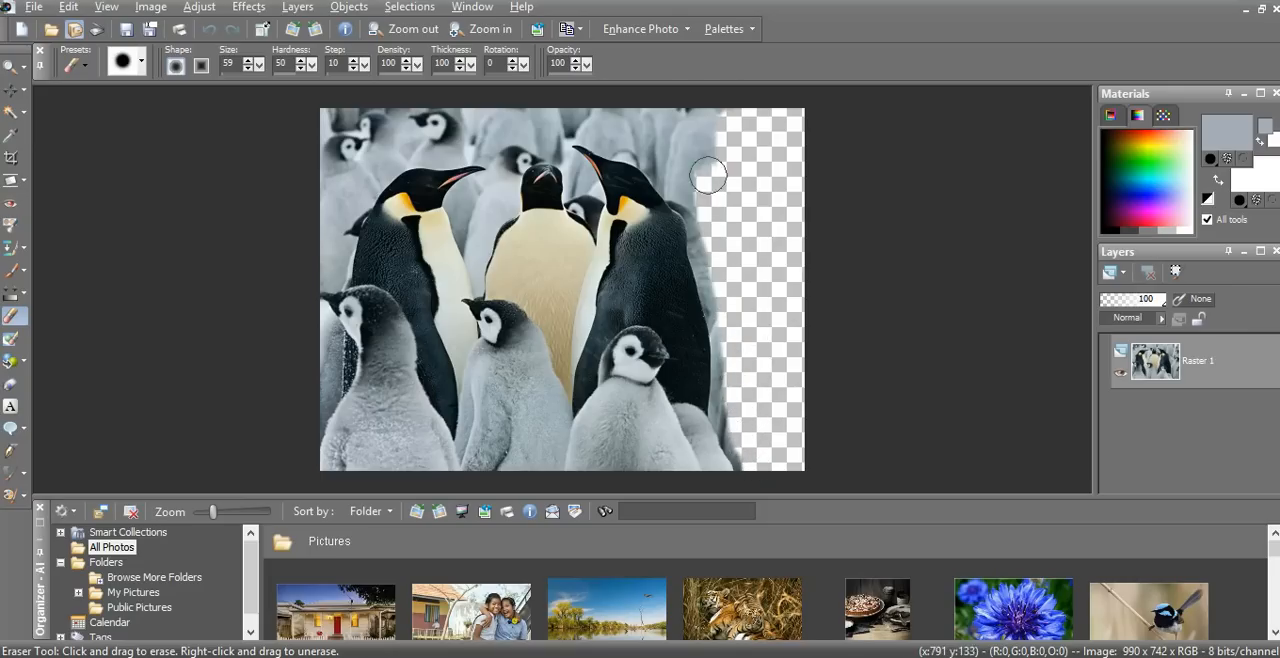
drag(708, 178, 784, 112)
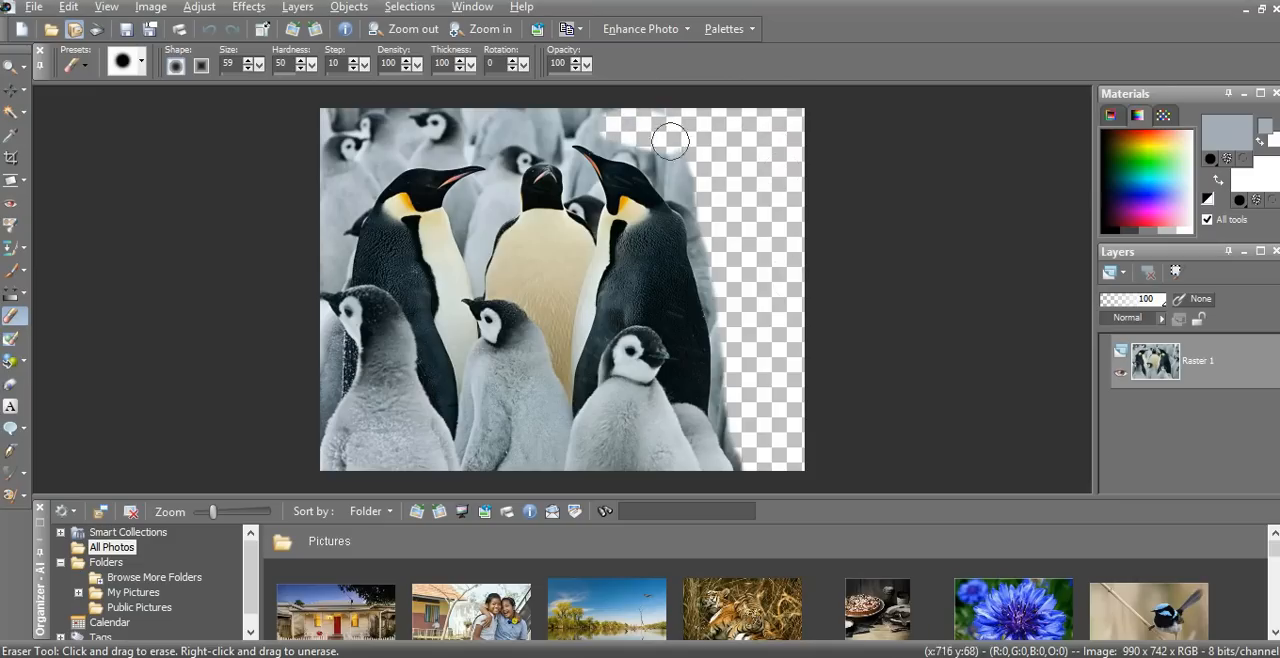
- Erase the background along the top edge above the penguins' heads
drag(670, 140, 580, 100)
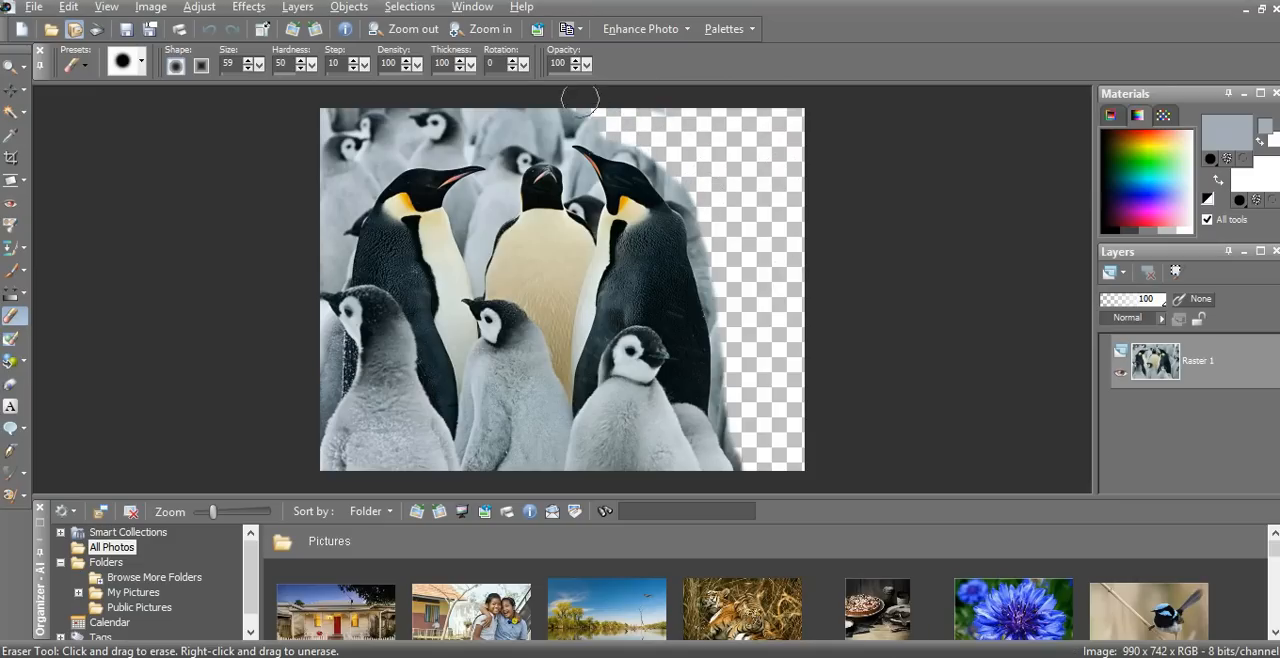
drag(580, 100, 424, 120)
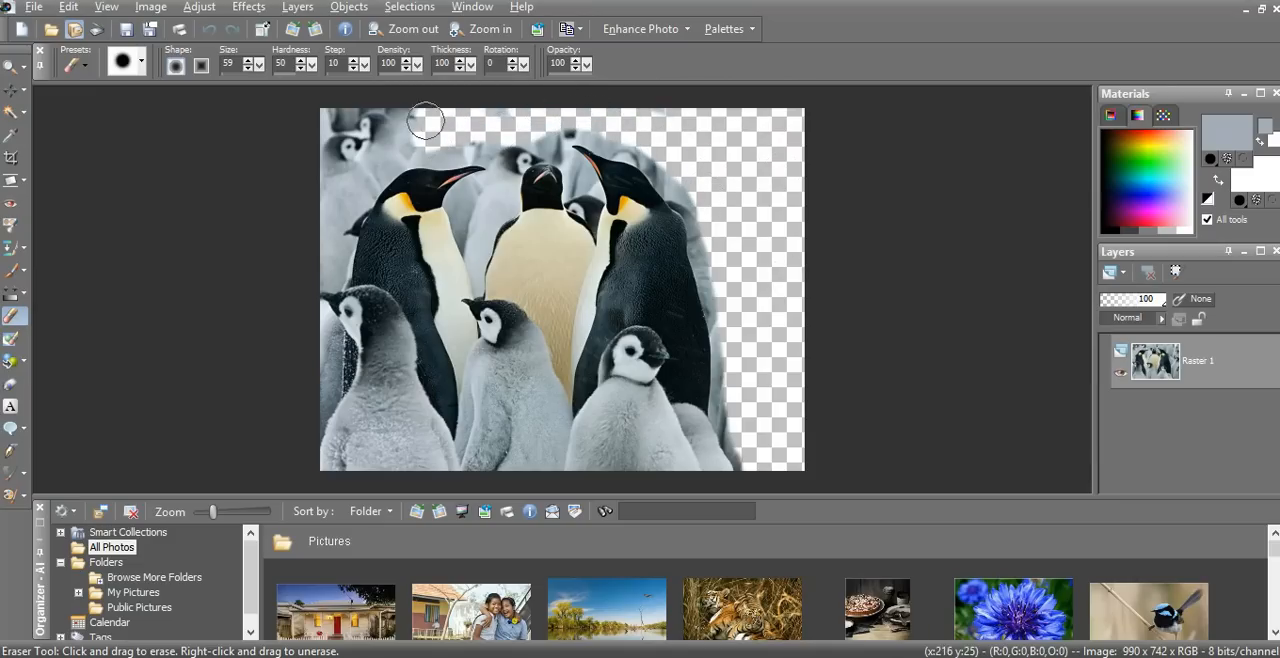
drag(424, 120, 584, 96)
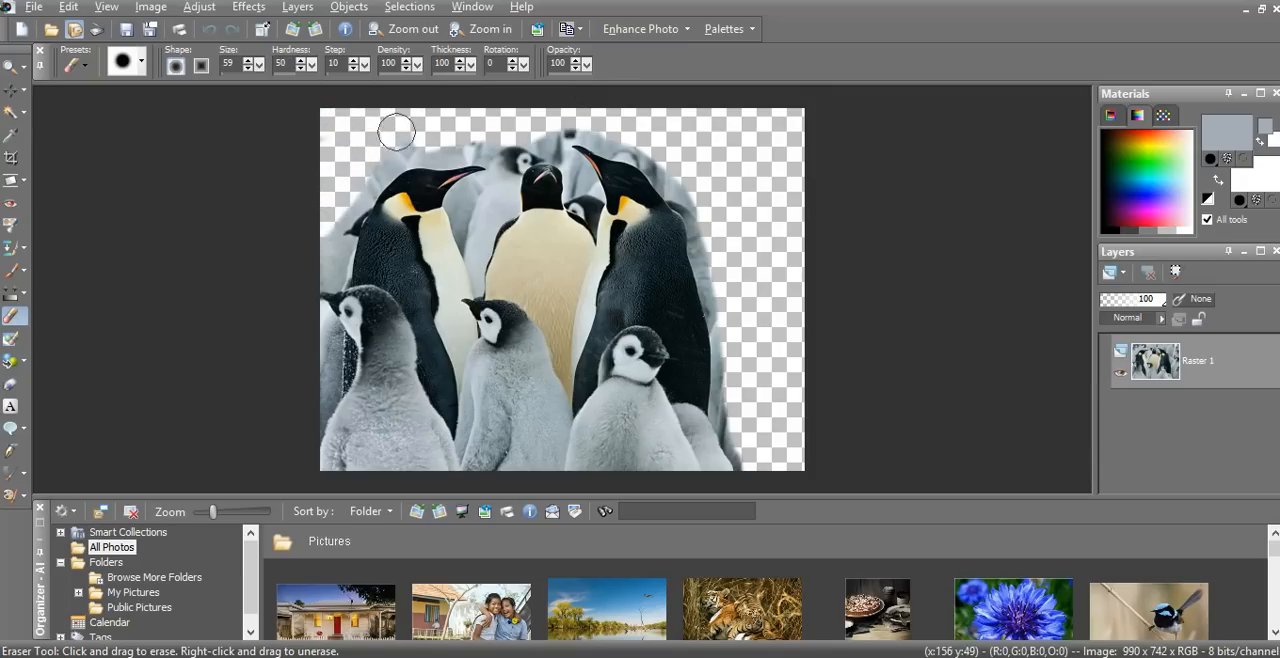
drag(396, 130, 478, 152)
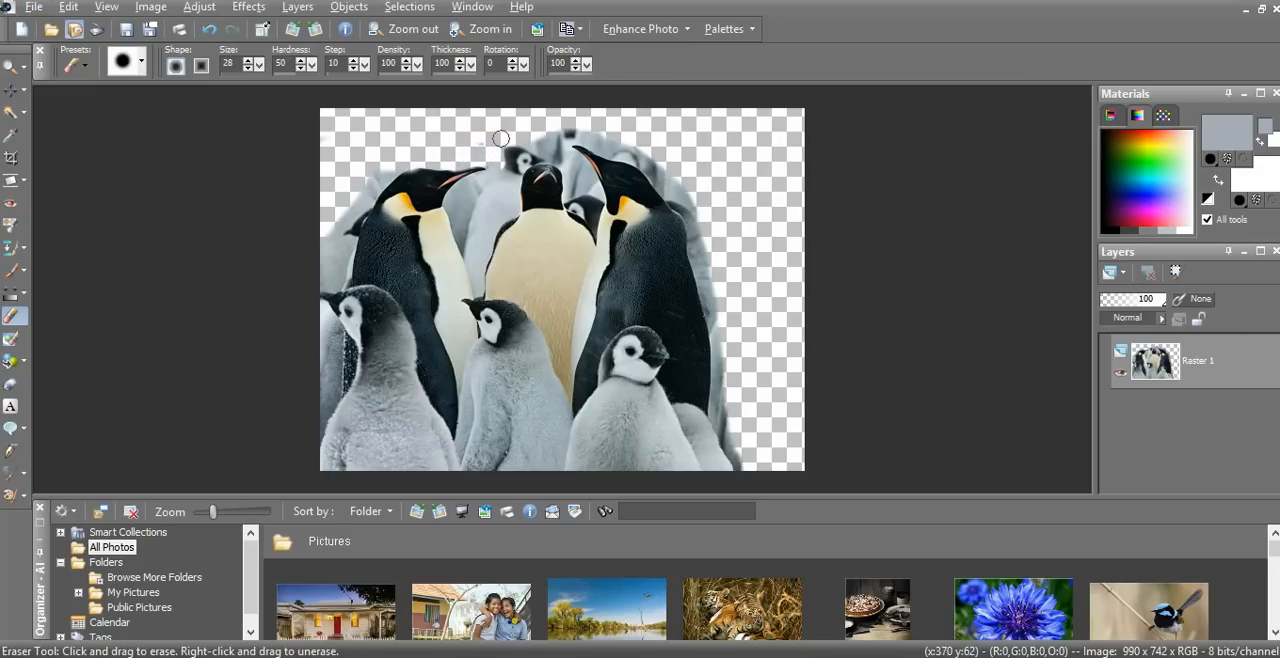
mouse_move(514, 140)
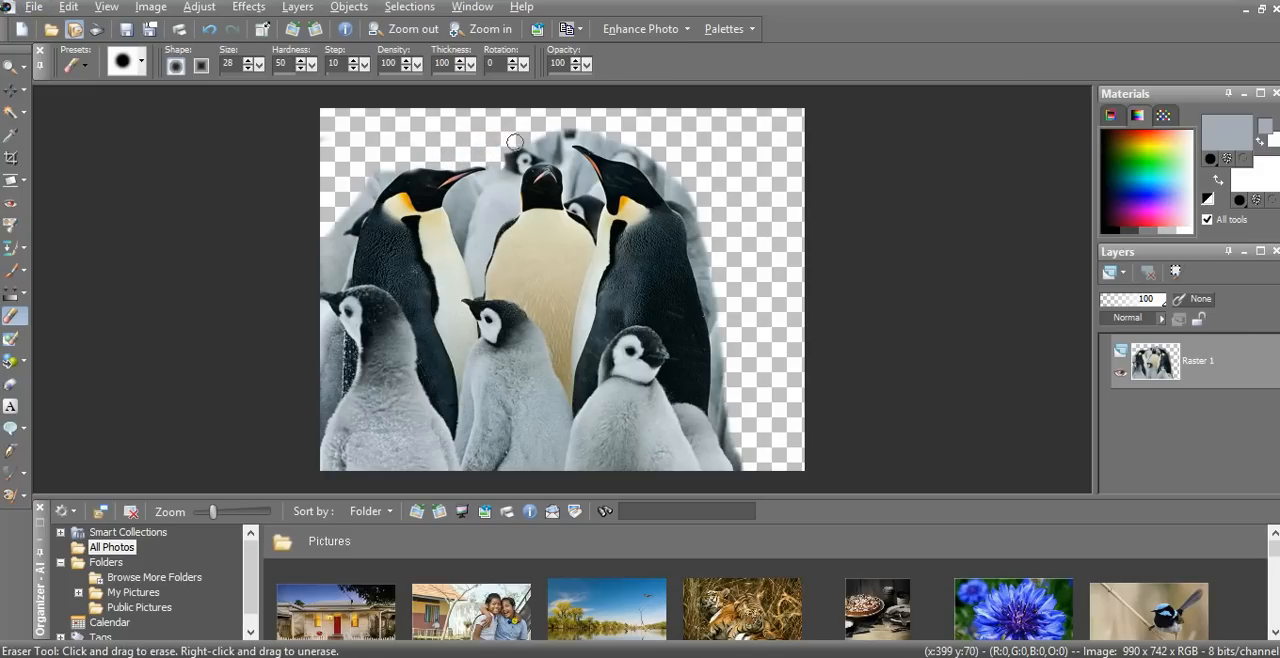
- Erase the grey gaps between the left and centre penguins' heads
drag(516, 140, 500, 188)
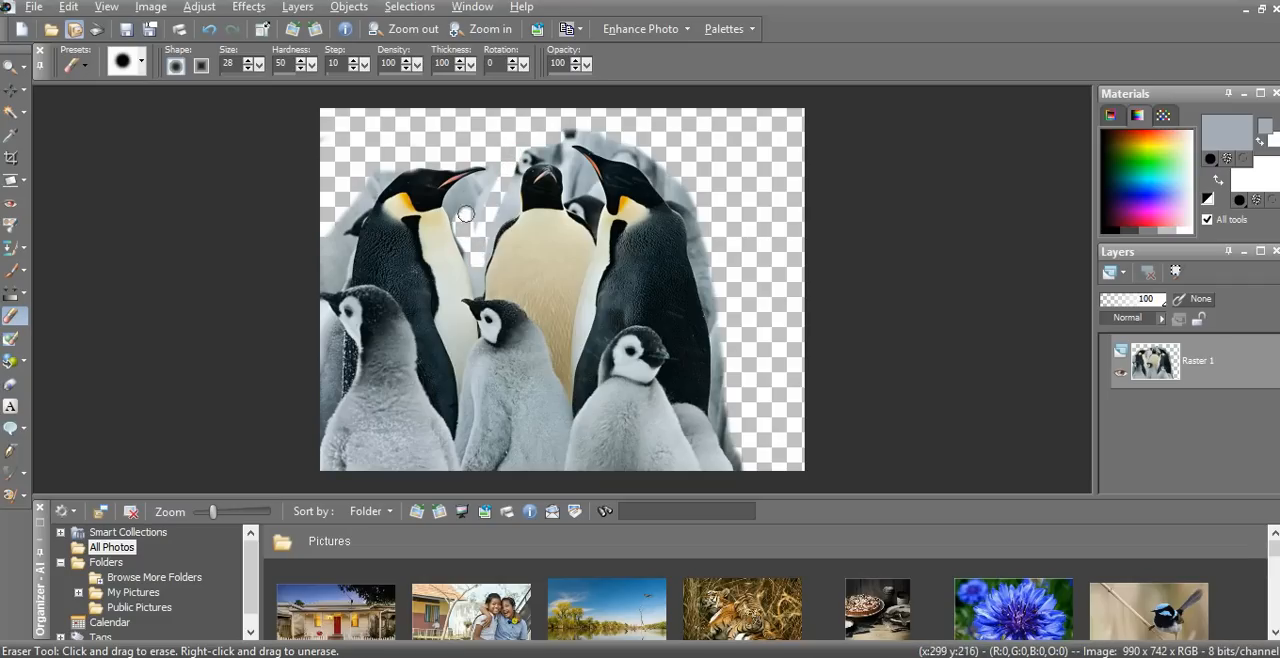
drag(464, 212, 504, 208)
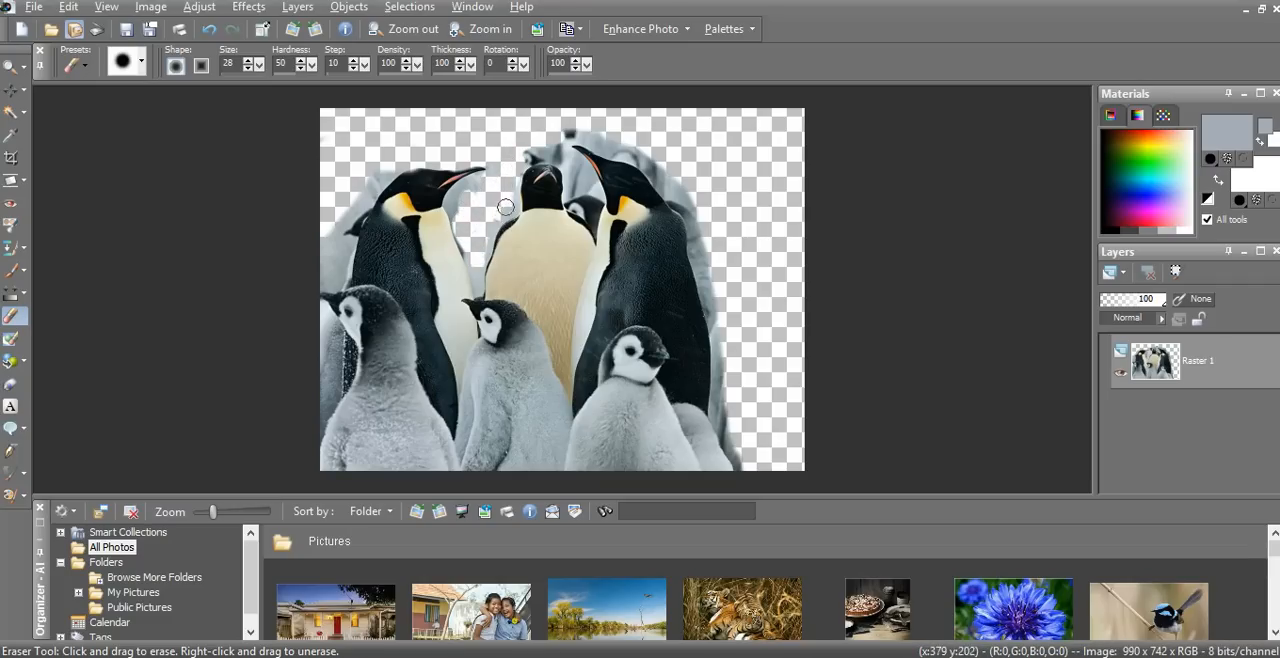
drag(506, 208, 480, 250)
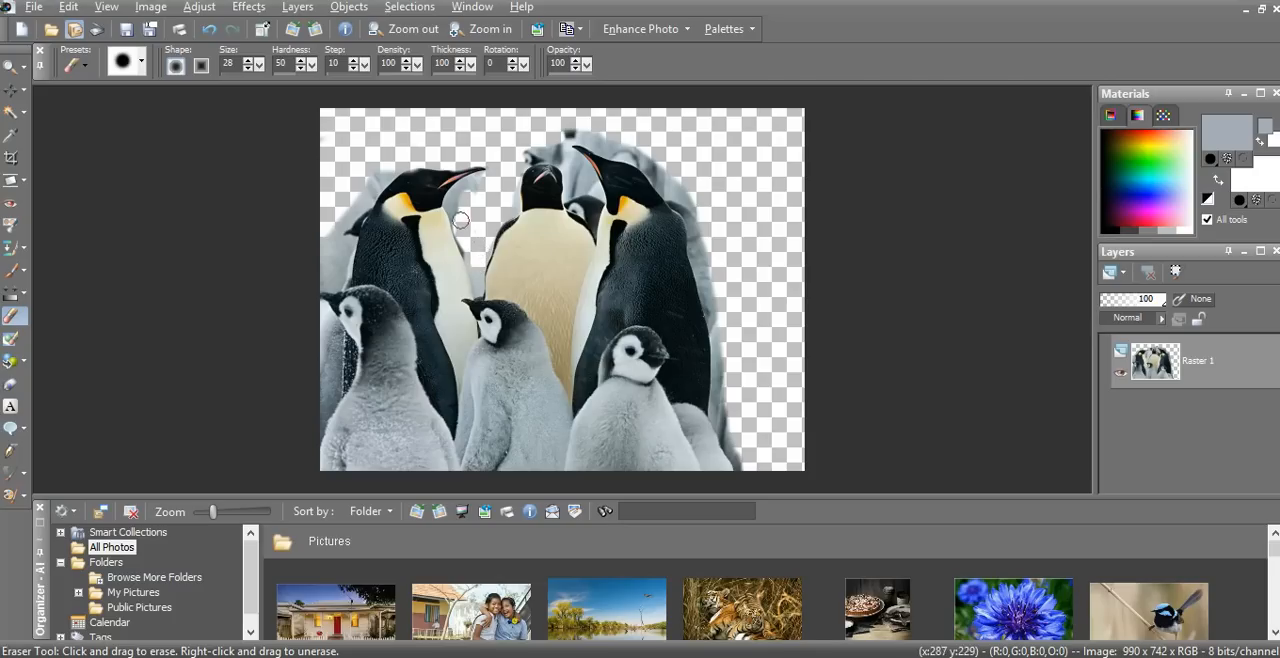
drag(460, 222, 488, 178)
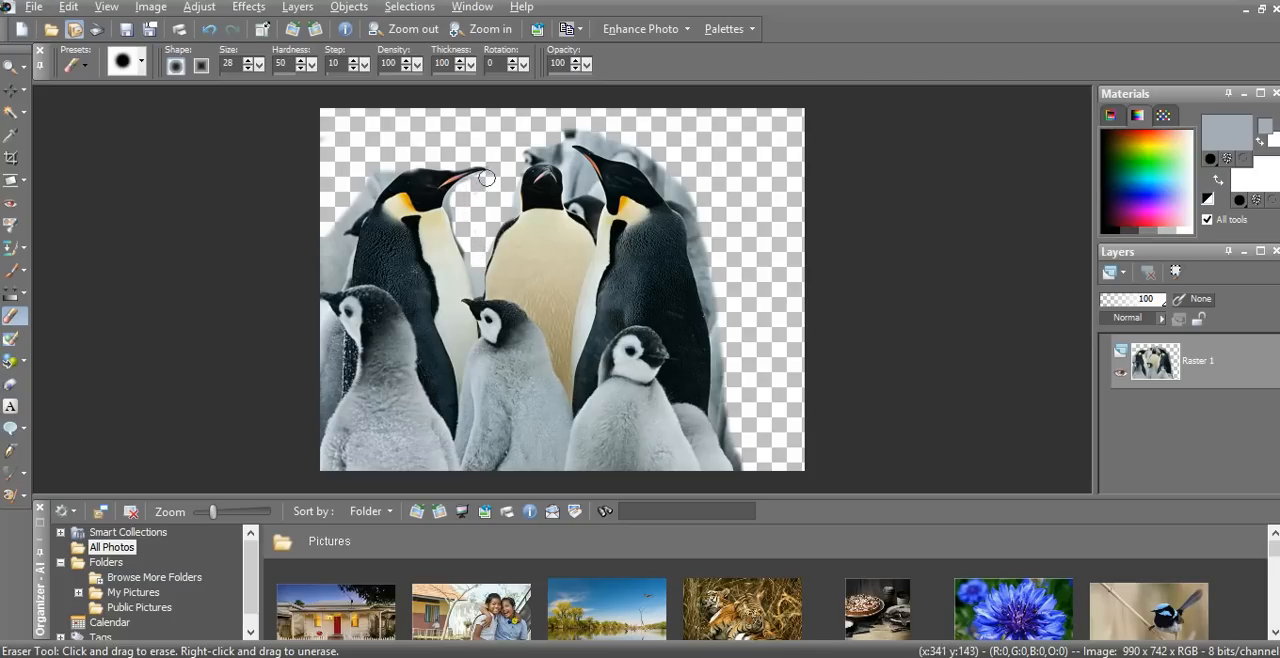
mouse_move(508, 160)
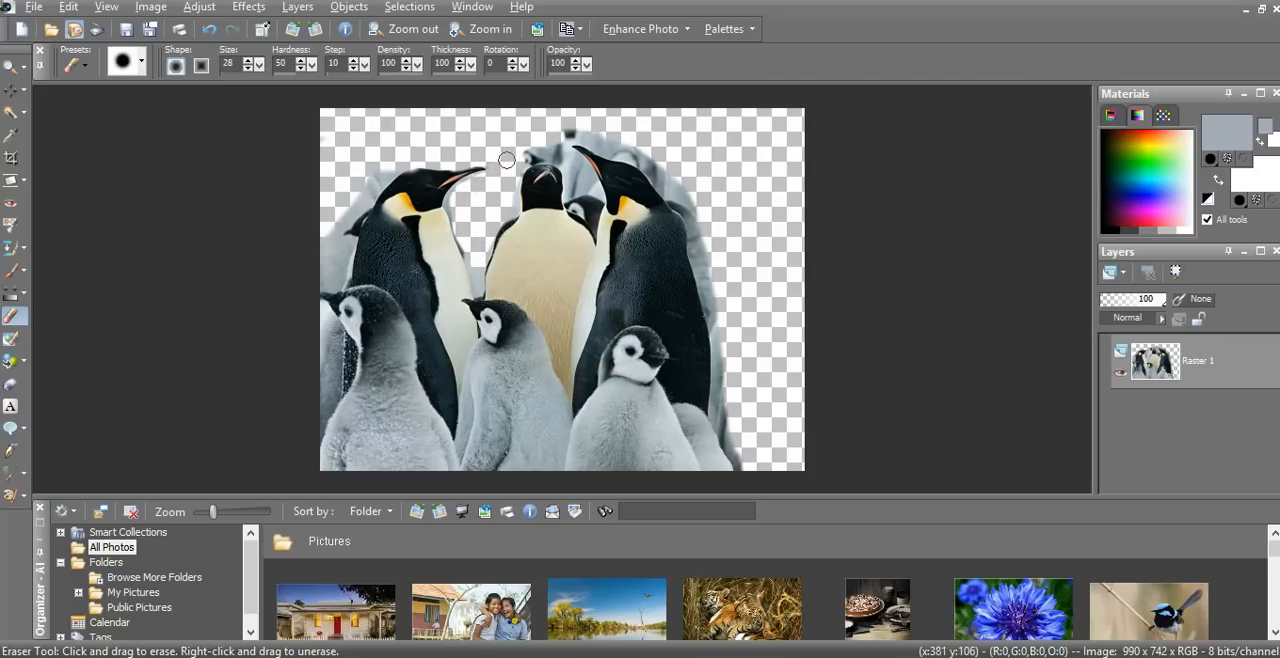
- Erase the background around the centre and tall right penguins' heads
drag(508, 160, 564, 164)
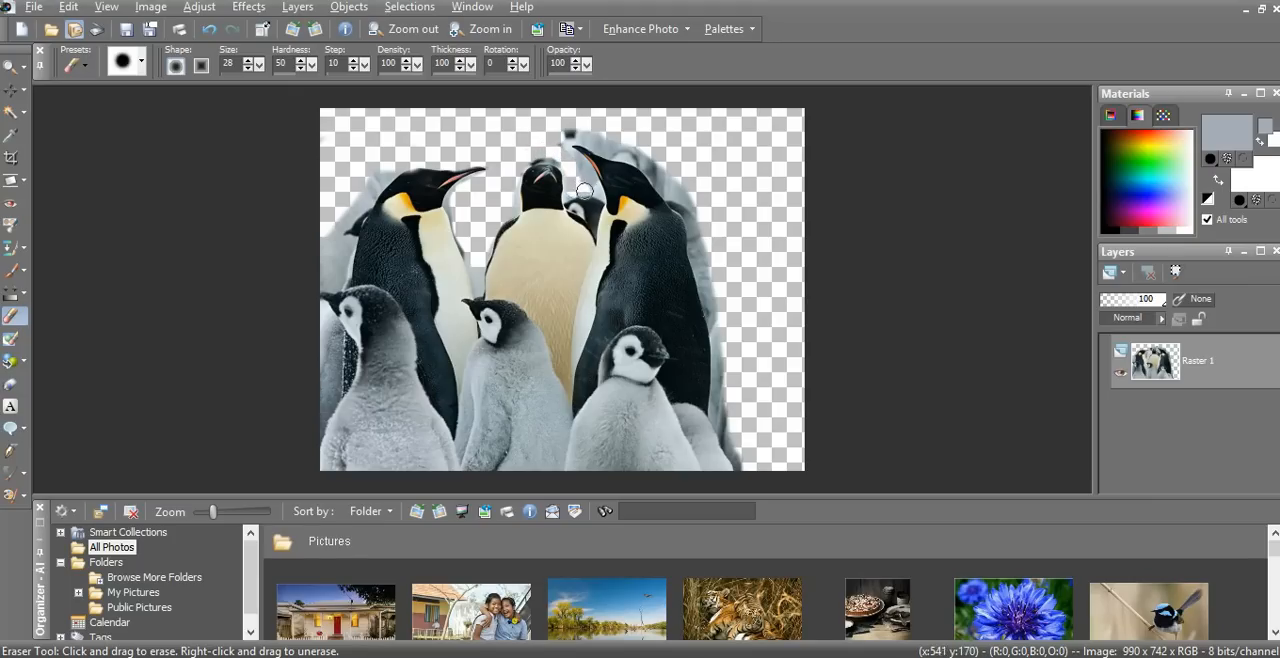
mouse_move(590, 204)
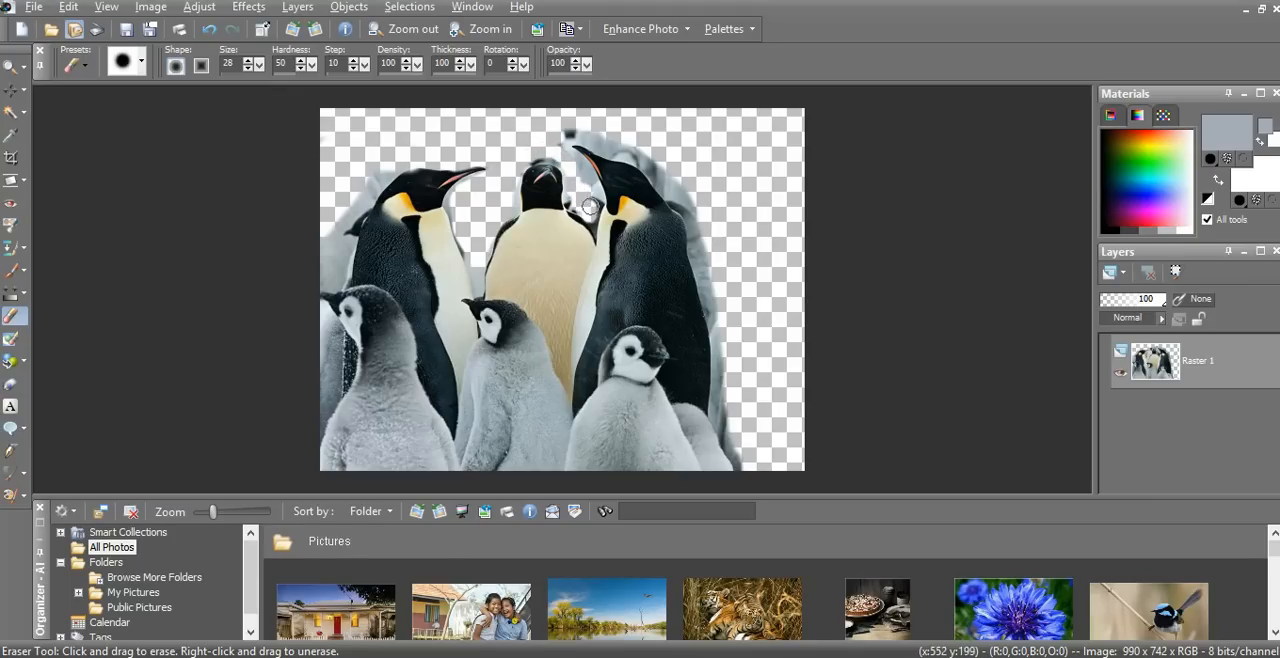
drag(590, 204, 580, 136)
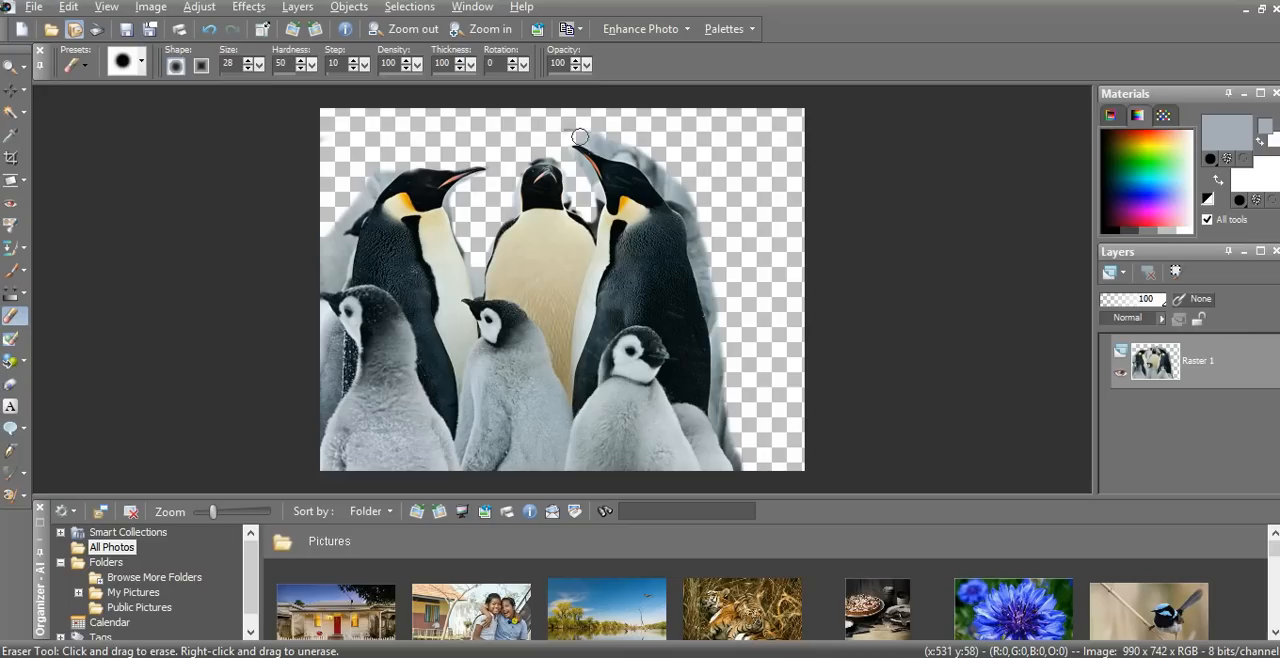
mouse_move(600, 140)
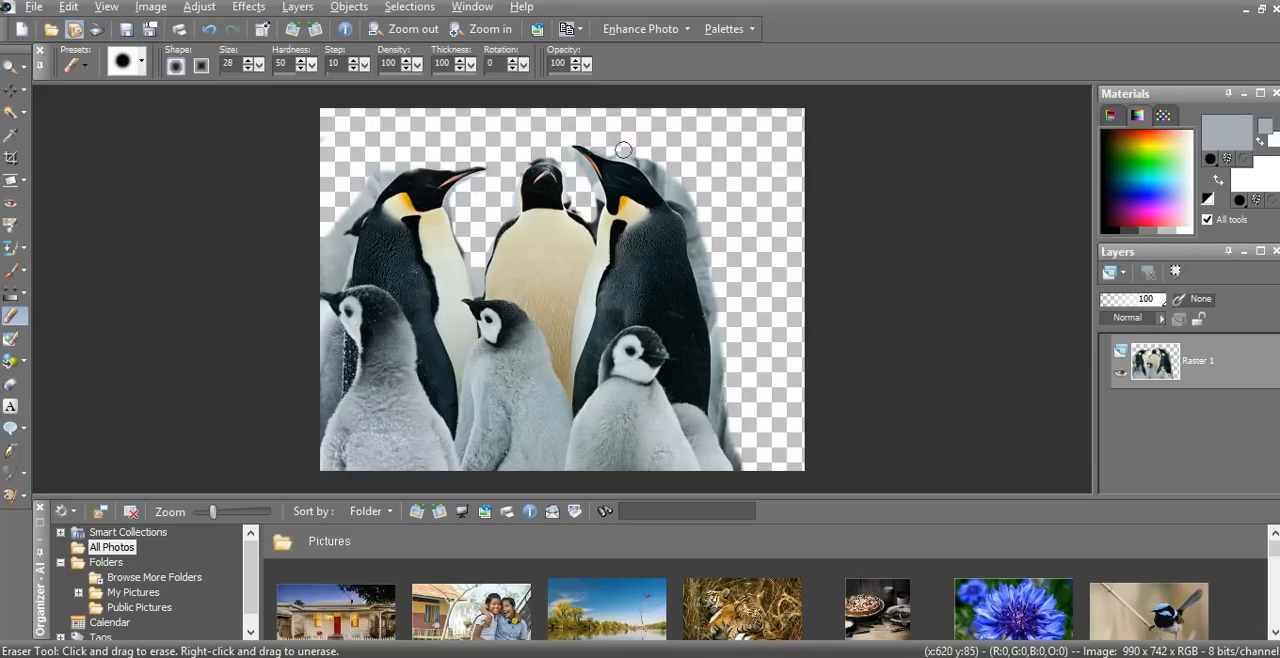
mouse_move(644, 156)
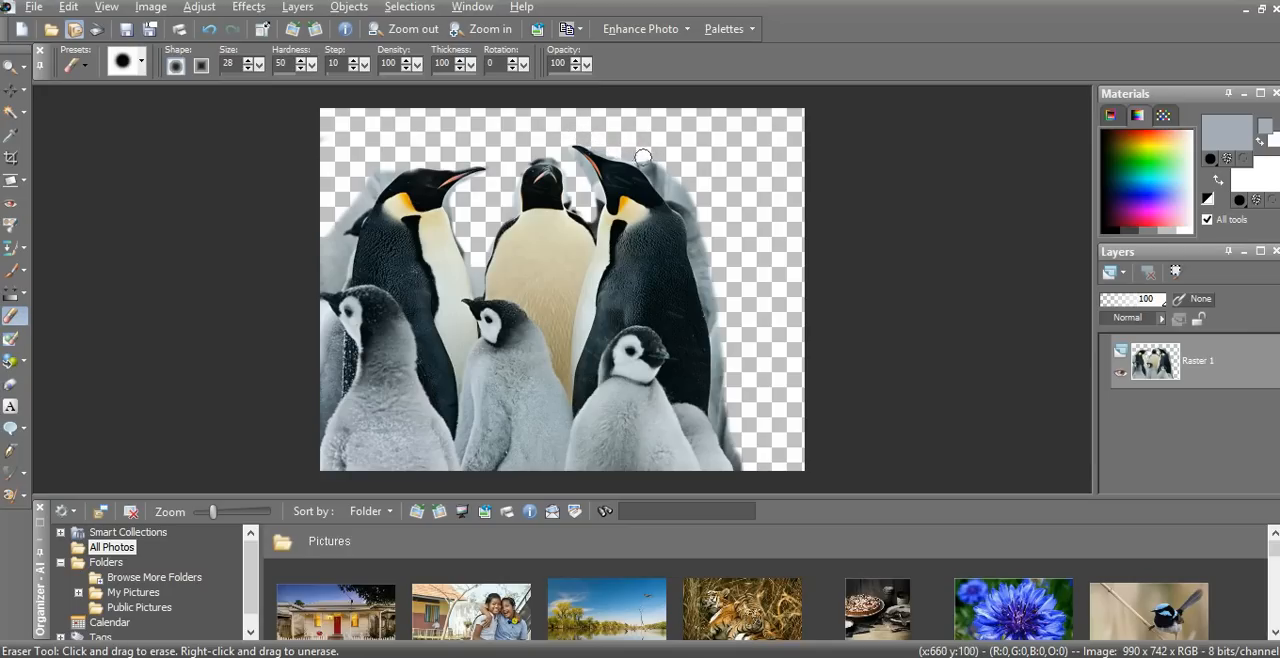
drag(644, 156, 674, 188)
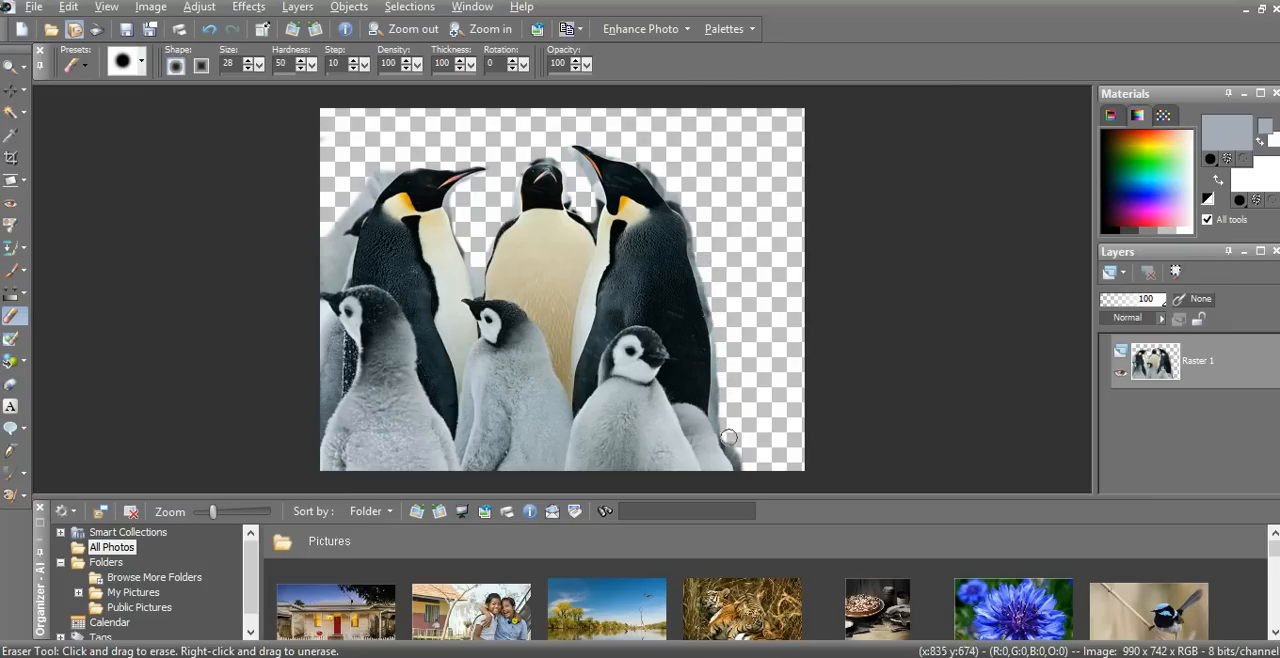
- Erase the leftover grey edge beside the lower right penguins with a larger eraser
drag(728, 436, 708, 364)
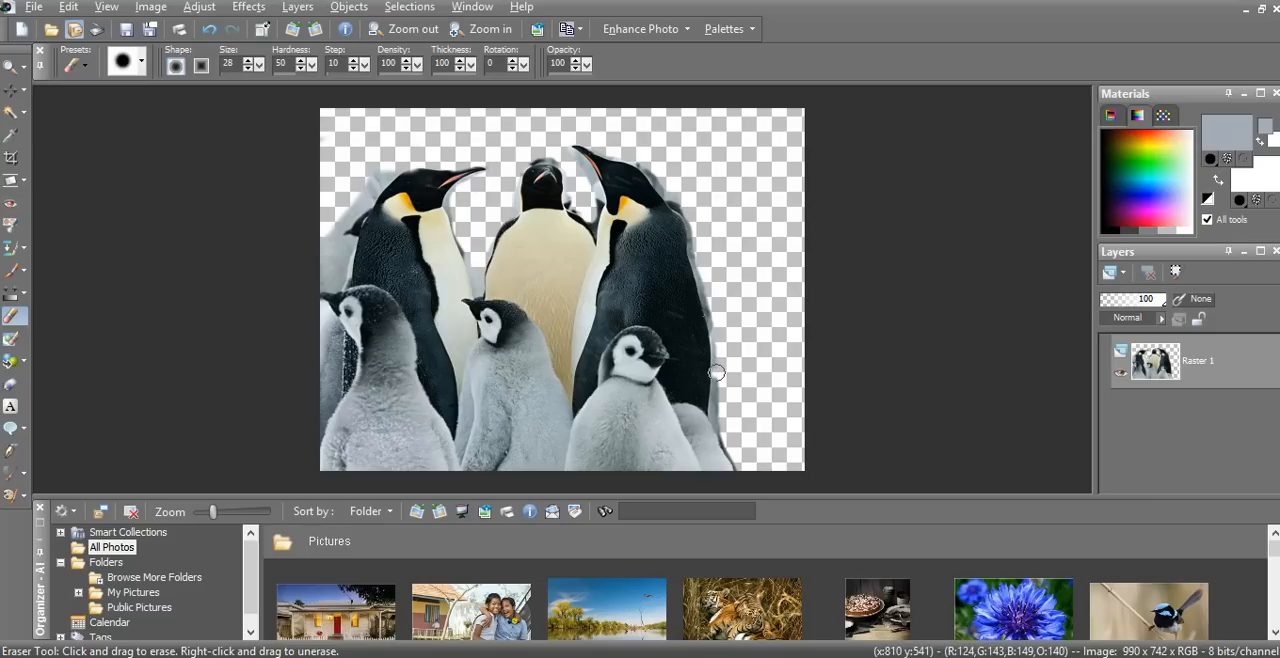
mouse_move(716, 340)
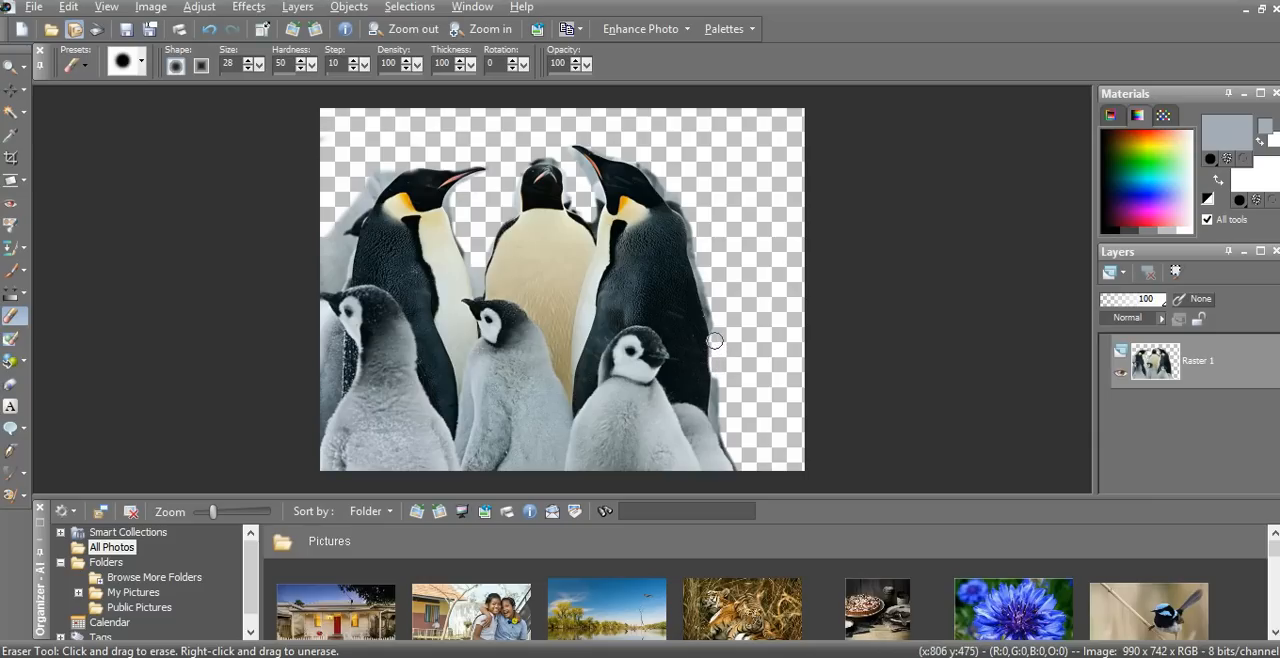
mouse_move(710, 310)
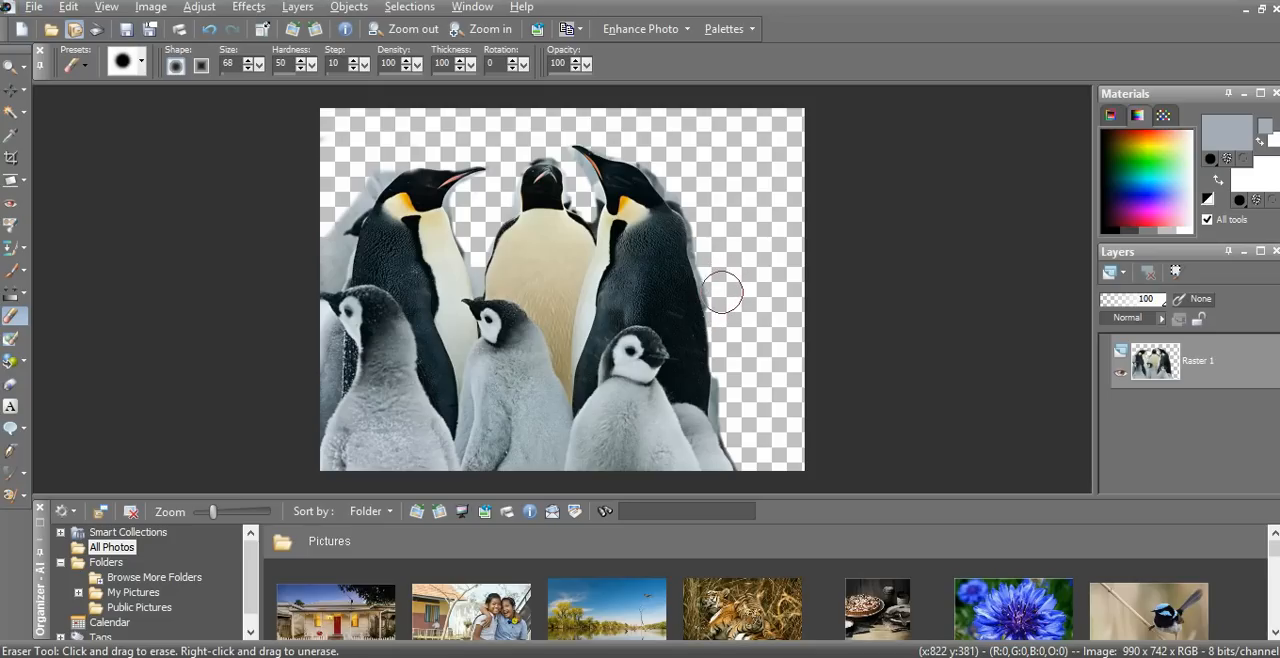
mouse_move(716, 292)
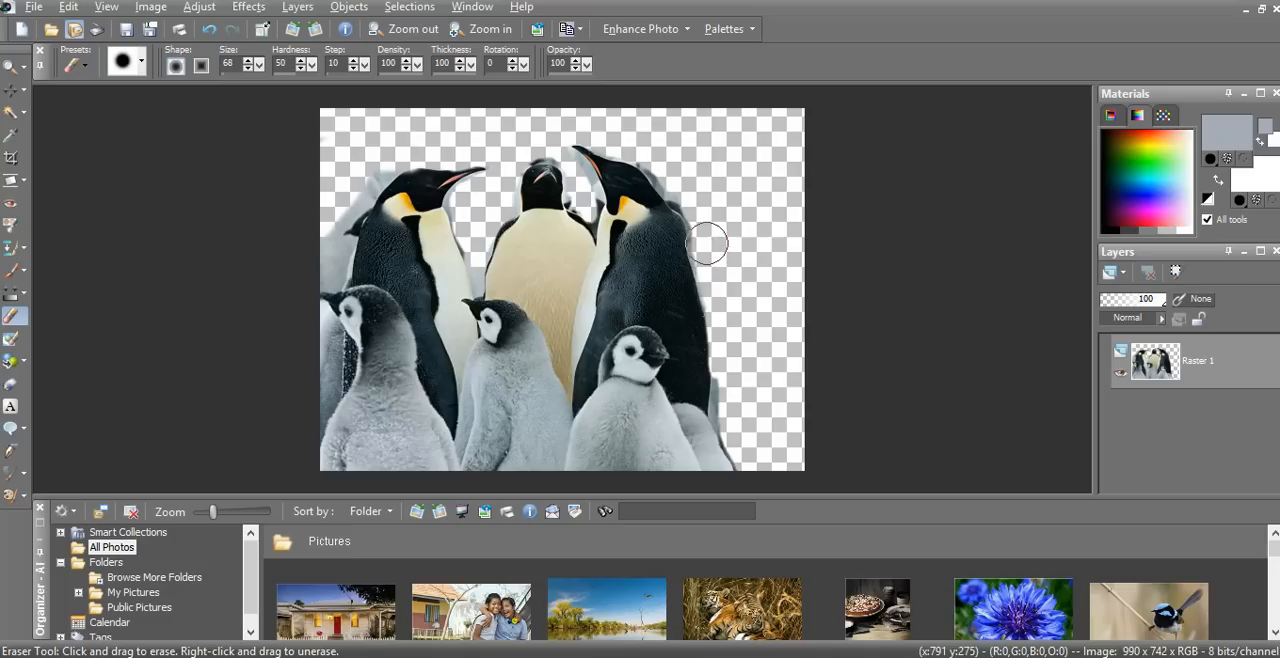
mouse_move(710, 252)
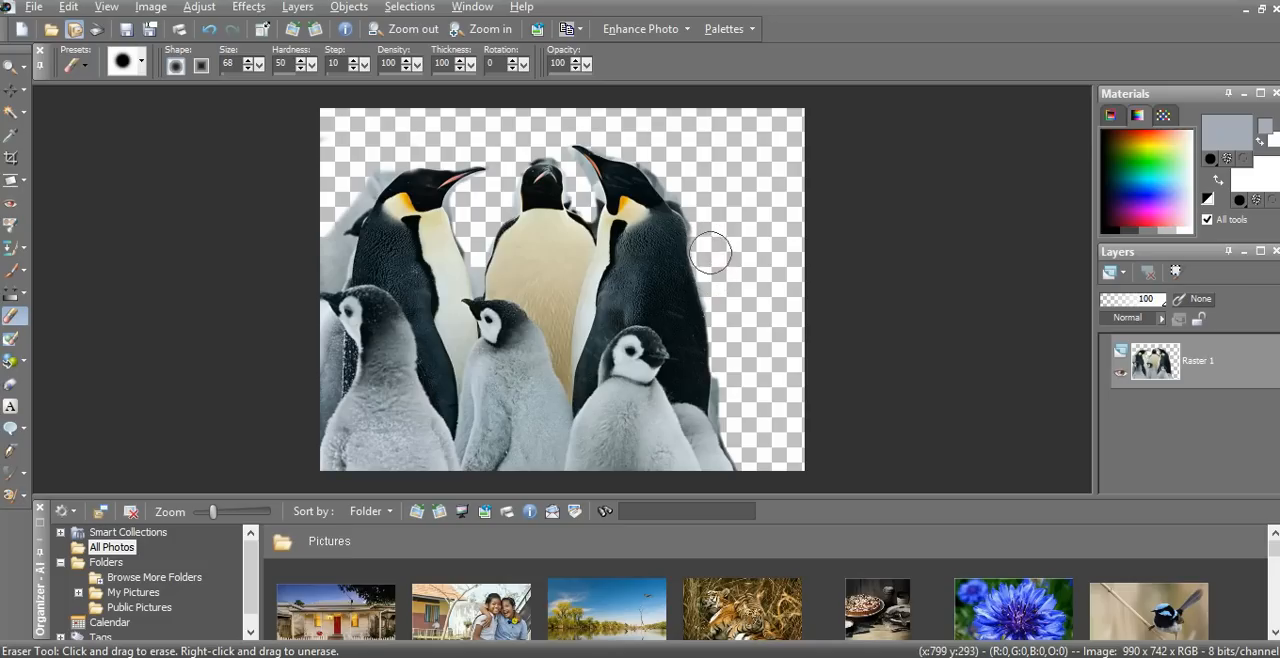